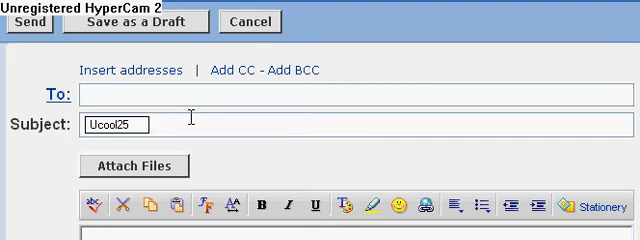
- Type 'eyes pivotr' into the Subject line after 'Ucool25'
type("eyes")
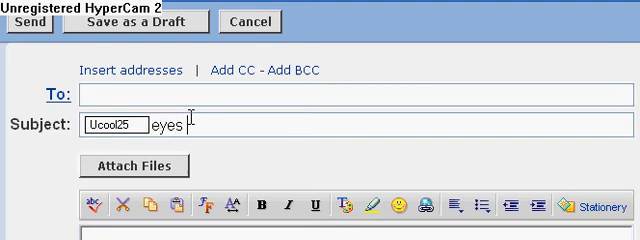
type("pivotr")
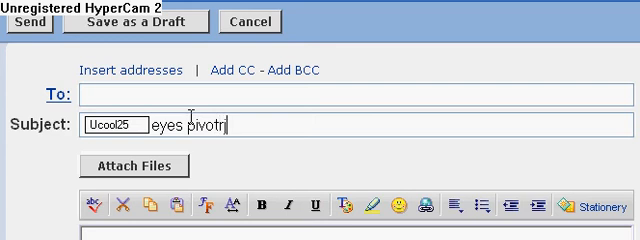
mouse_move(335, 93)
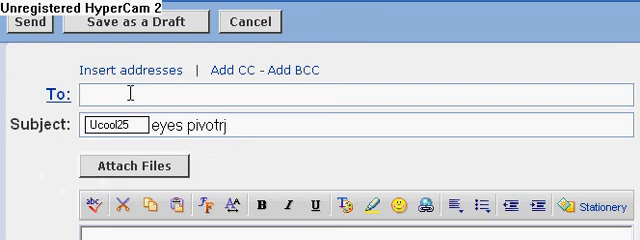
type("kappen25")
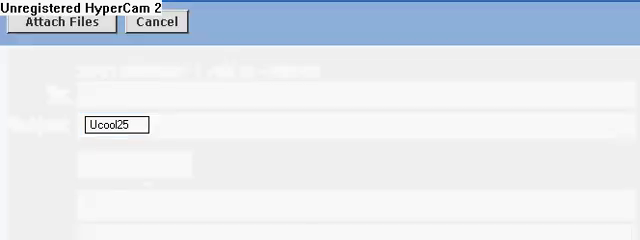
- Choose Eye 1.stk from the computer as File 1 and attach it
left_click(63, 24)
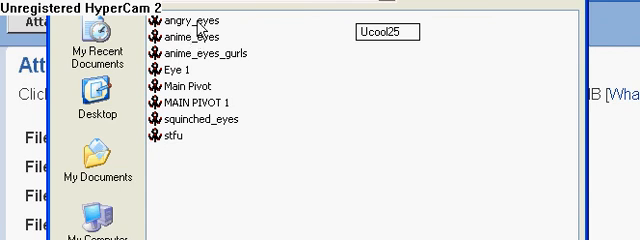
mouse_move(189, 94)
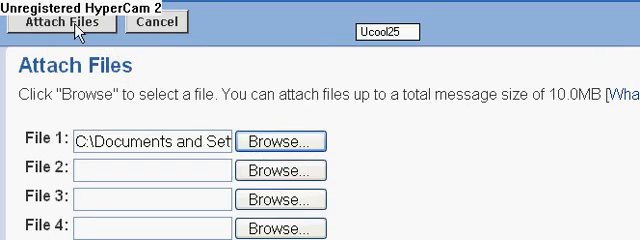
left_click(72, 22)
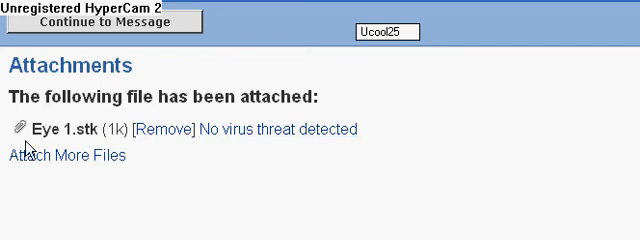
mouse_move(28, 150)
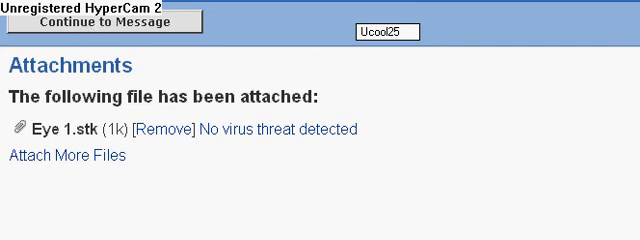
- Return to the compose window once Eye 1.stk finishes uploading
left_click(119, 23)
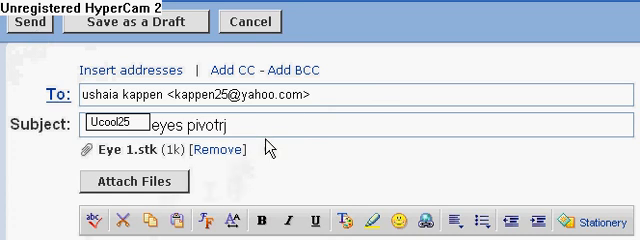
- Delete the mistyped trailing letters from the subject line
key("Backspace")
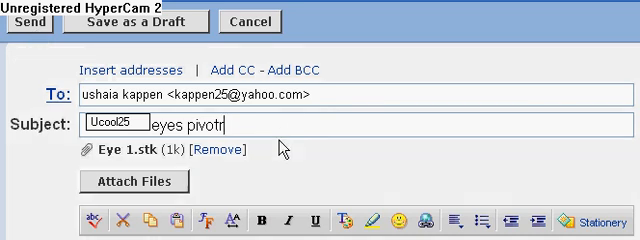
key("BackSpace")
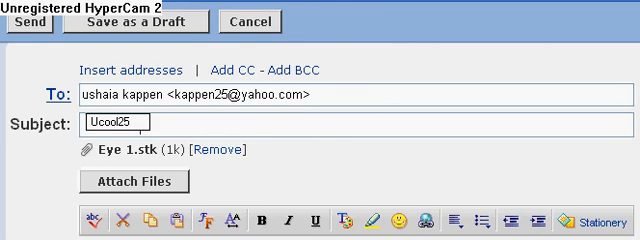